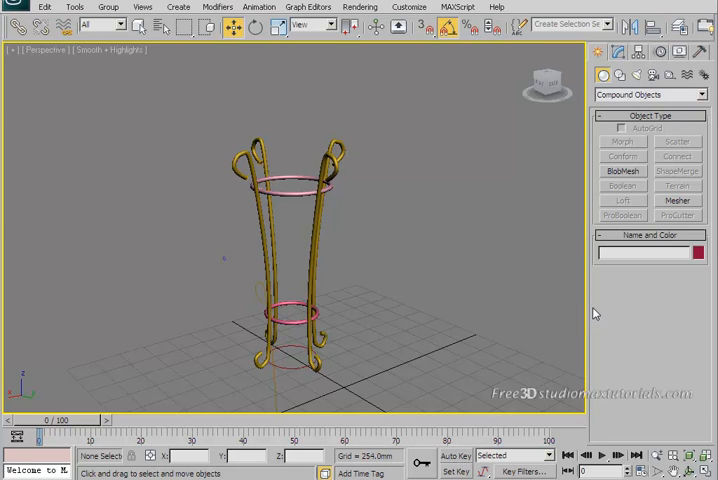
{"action": "mouse_move", "coordinate": [588, 306]}
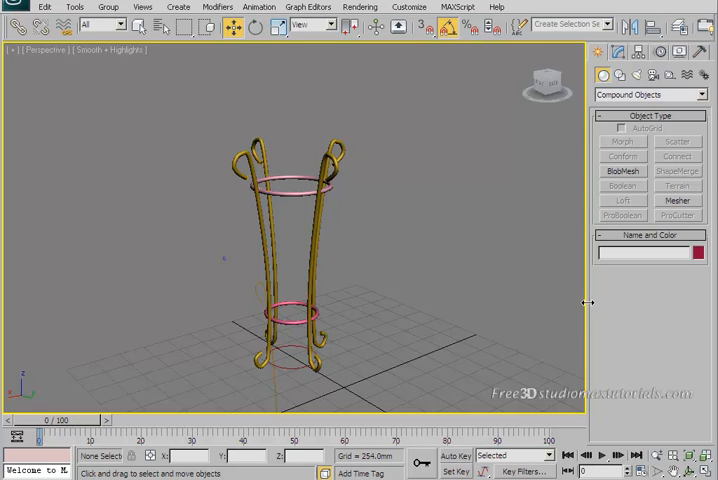
{"action": "mouse_move", "coordinate": [584, 300]}
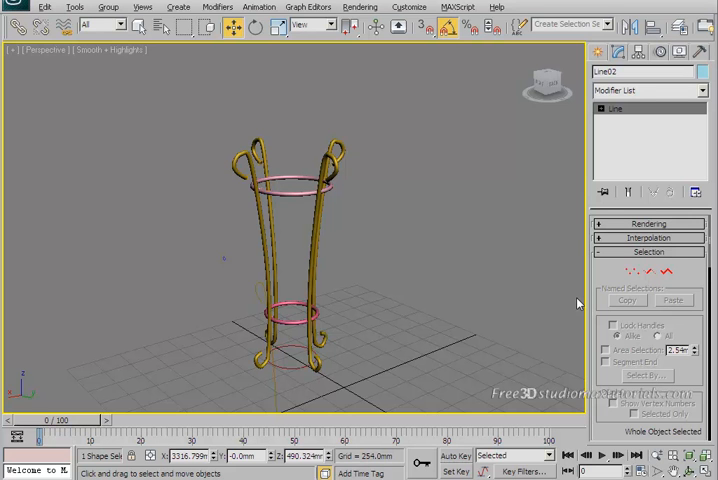
Maximize the Front viewport to show the pot's curved profile line.
{"action": "key", "text": "alt+w"}
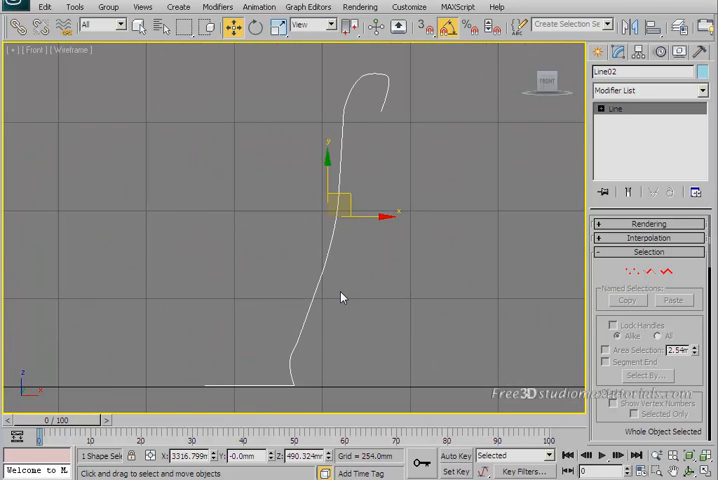
{"action": "mouse_move", "coordinate": [444, 164]}
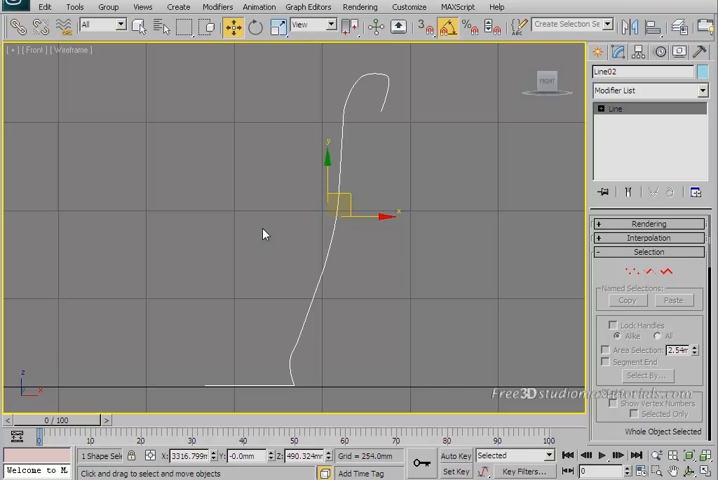
{"action": "mouse_move", "coordinate": [692, 192]}
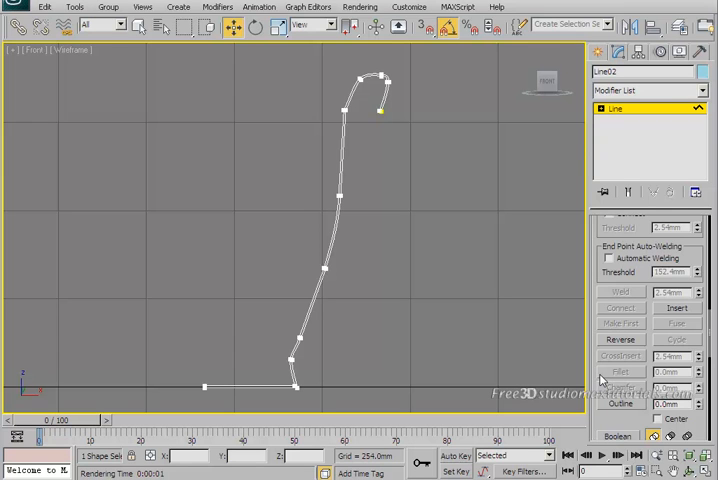
{"action": "mouse_move", "coordinate": [684, 92]}
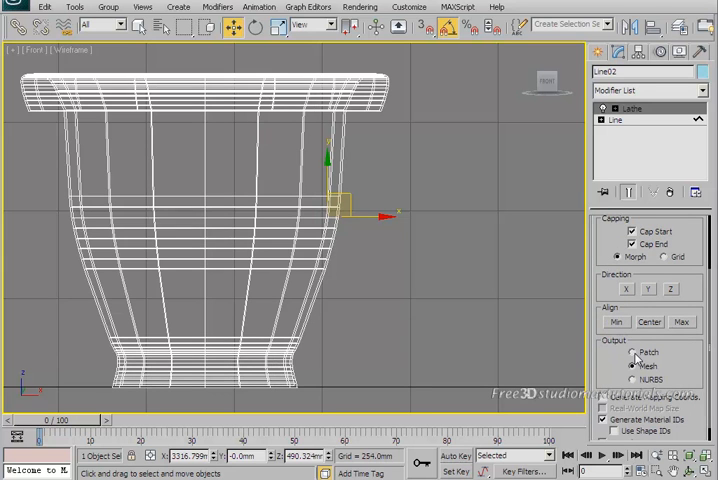
Apply a Lathe modifier to revolve the profile into the pot shape.
{"action": "left_click", "coordinate": [632, 352]}
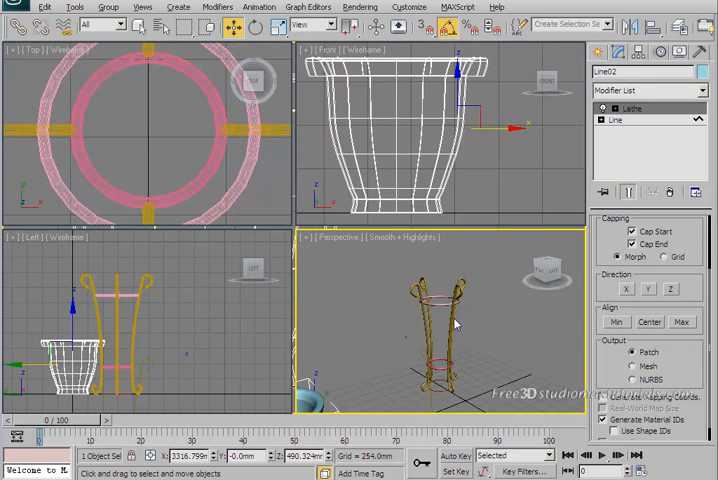
Maximize the Perspective viewport to show the lathed pot.
{"action": "key", "text": "alt+w"}
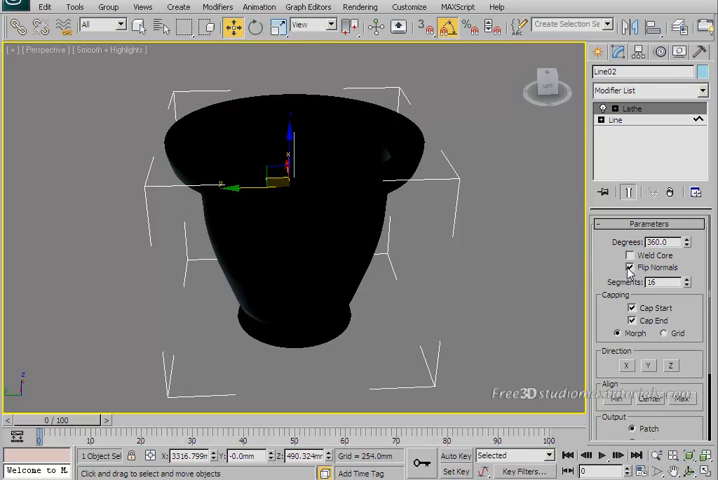
Enable Flip Normals on the Lathe so the pot shades correctly.
{"action": "left_click", "coordinate": [632, 268]}
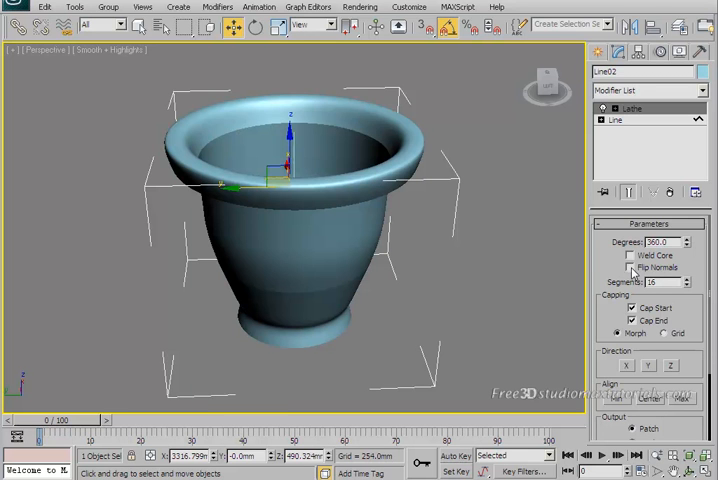